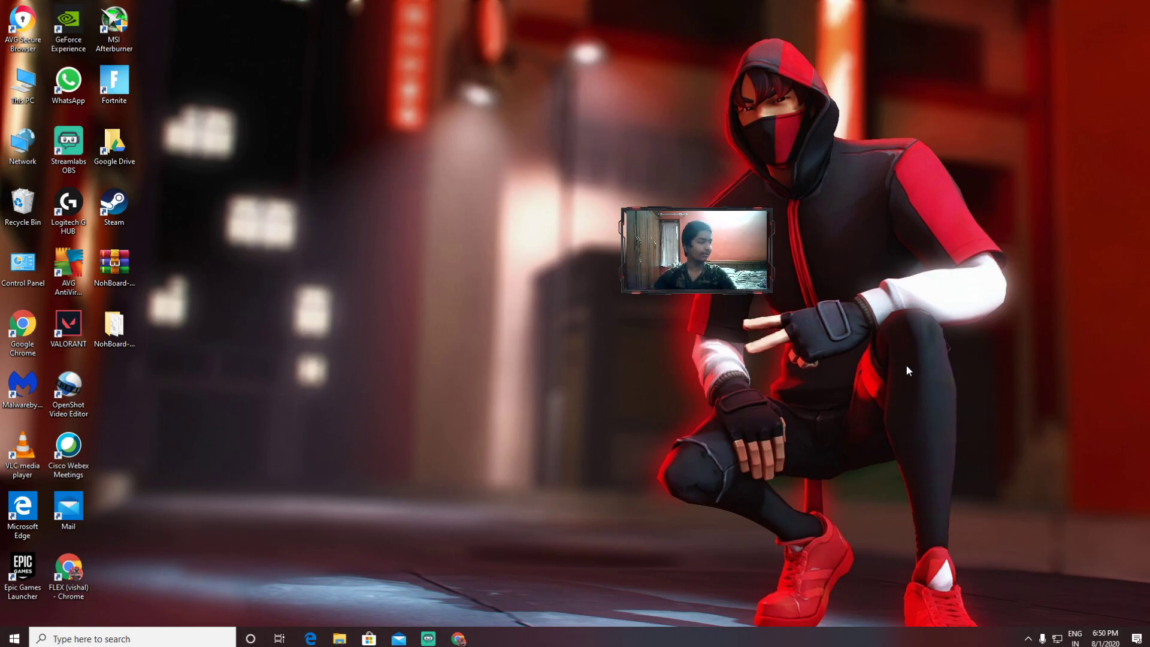
mouse_move(478, 604)
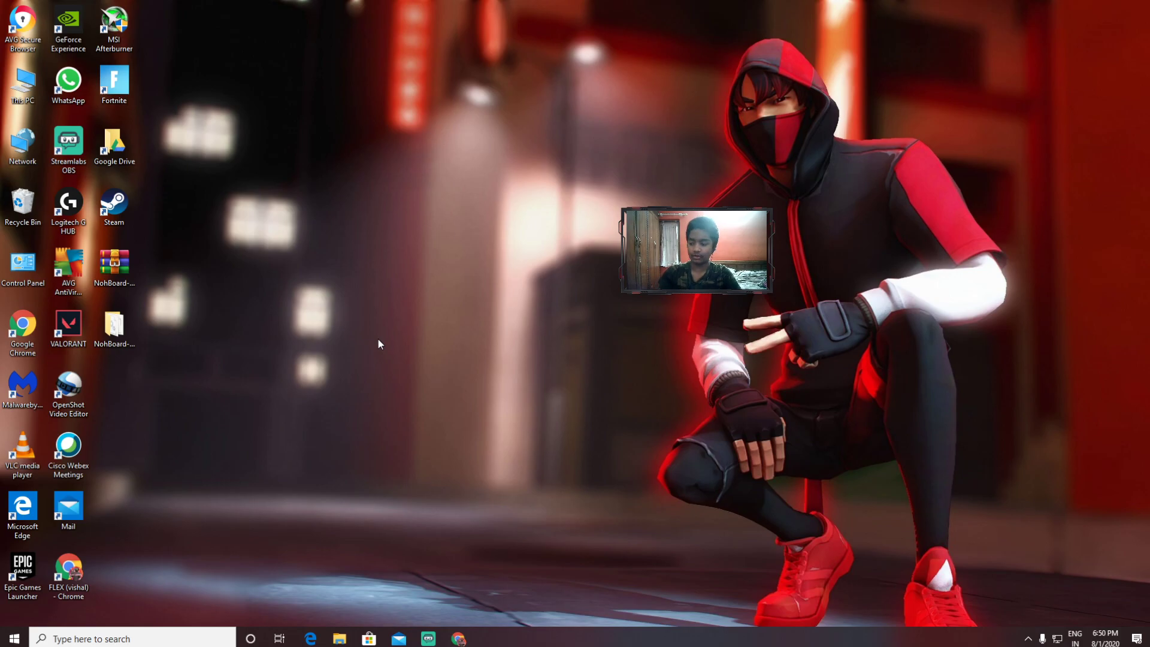
mouse_move(391, 254)
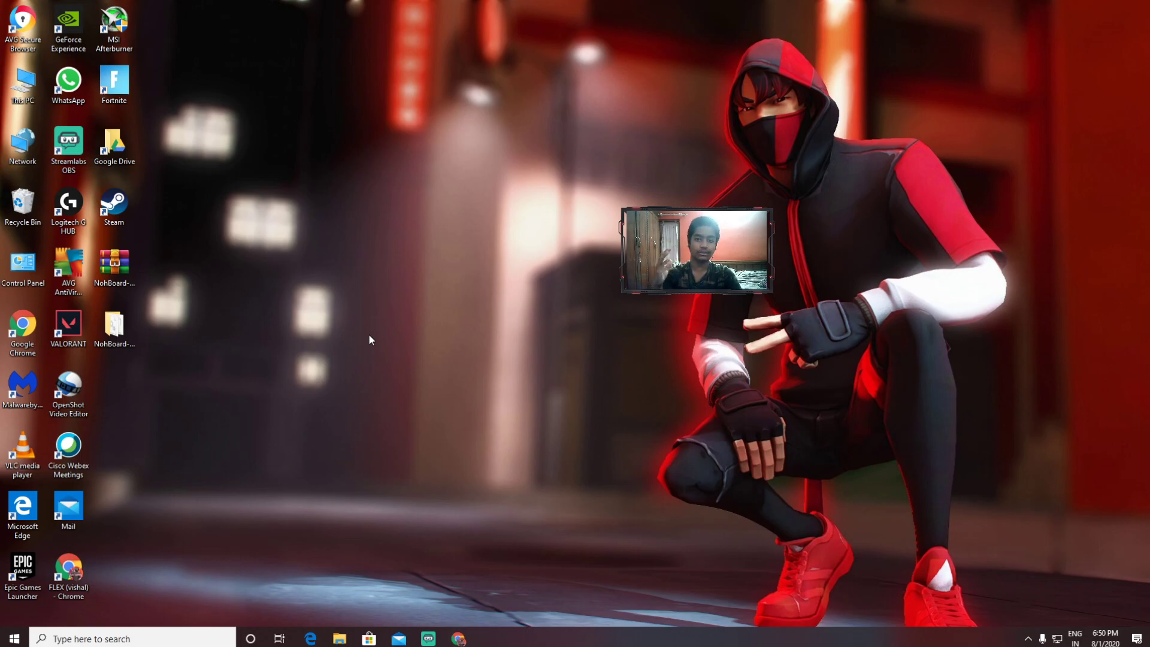
mouse_move(232, 235)
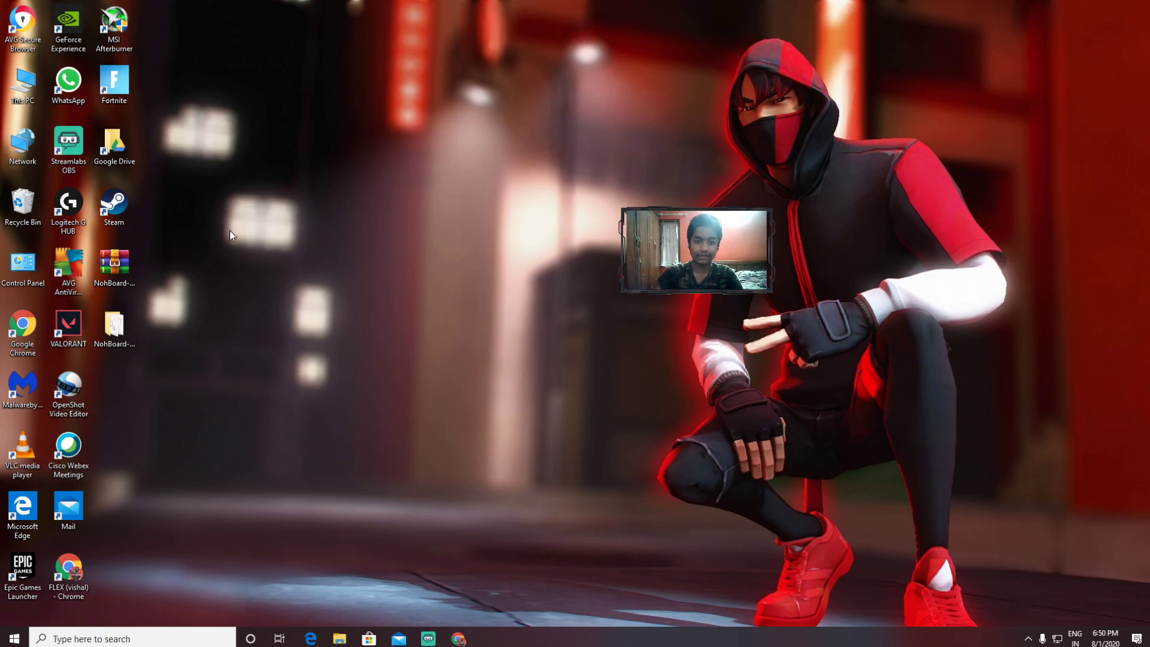
mouse_move(220, 243)
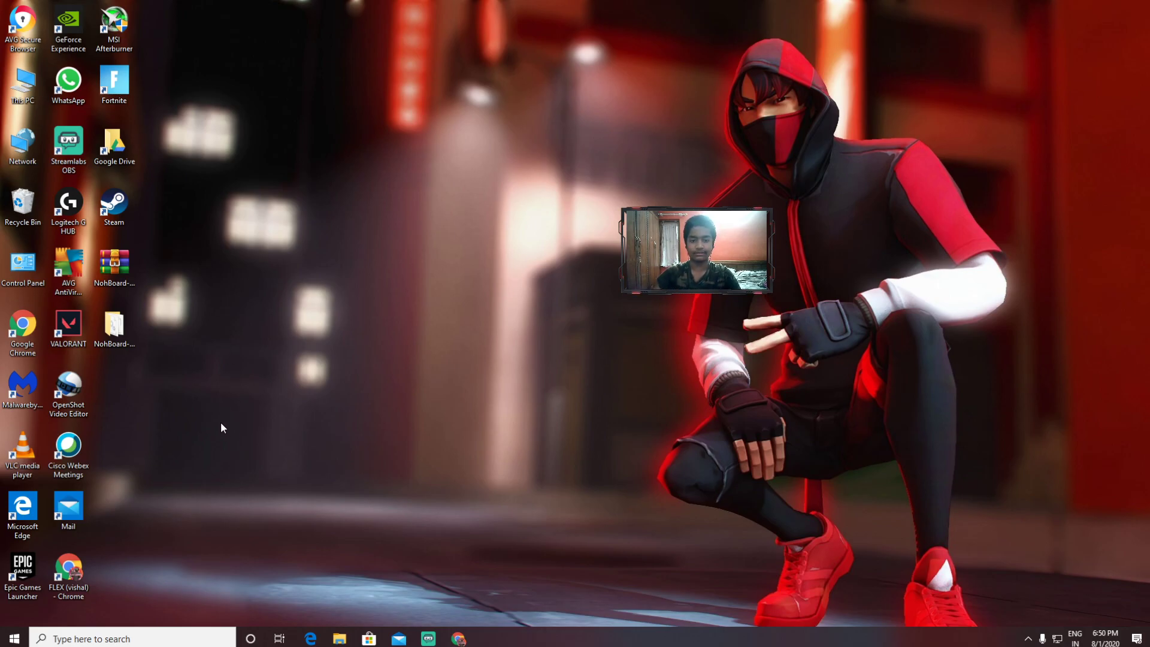
mouse_move(433, 494)
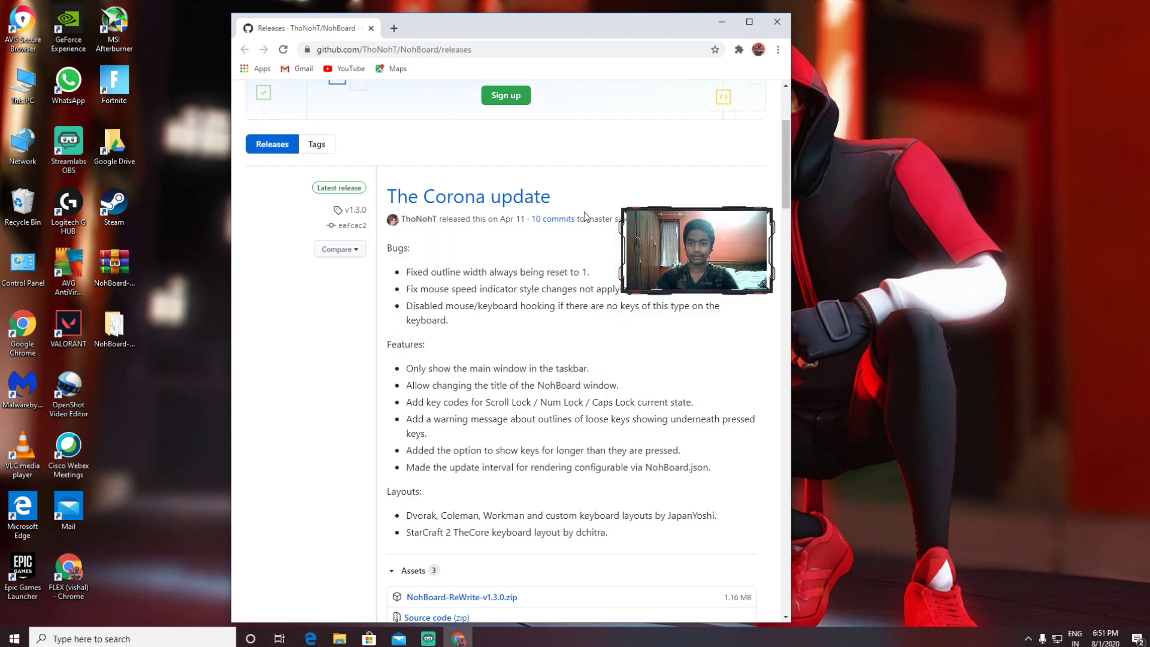
- Download NohBoard-ReWrite-v1.3.0.zip from the GitHub releases page and minimise Chrome to show the desktop
scroll(down, 3)
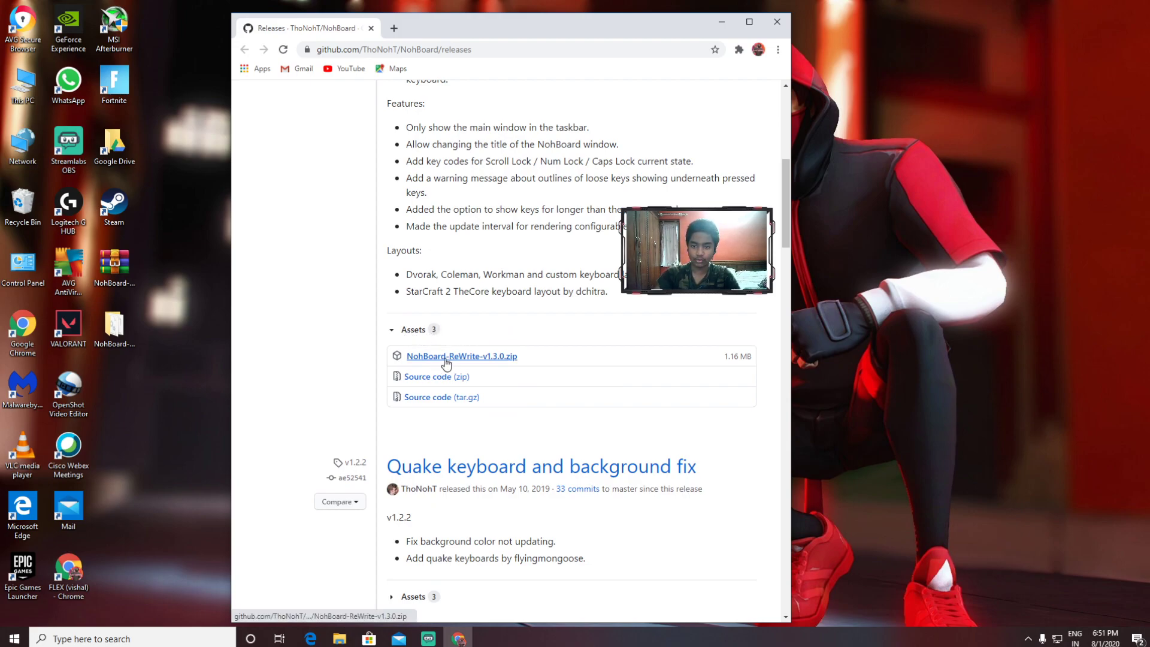
click(749, 22)
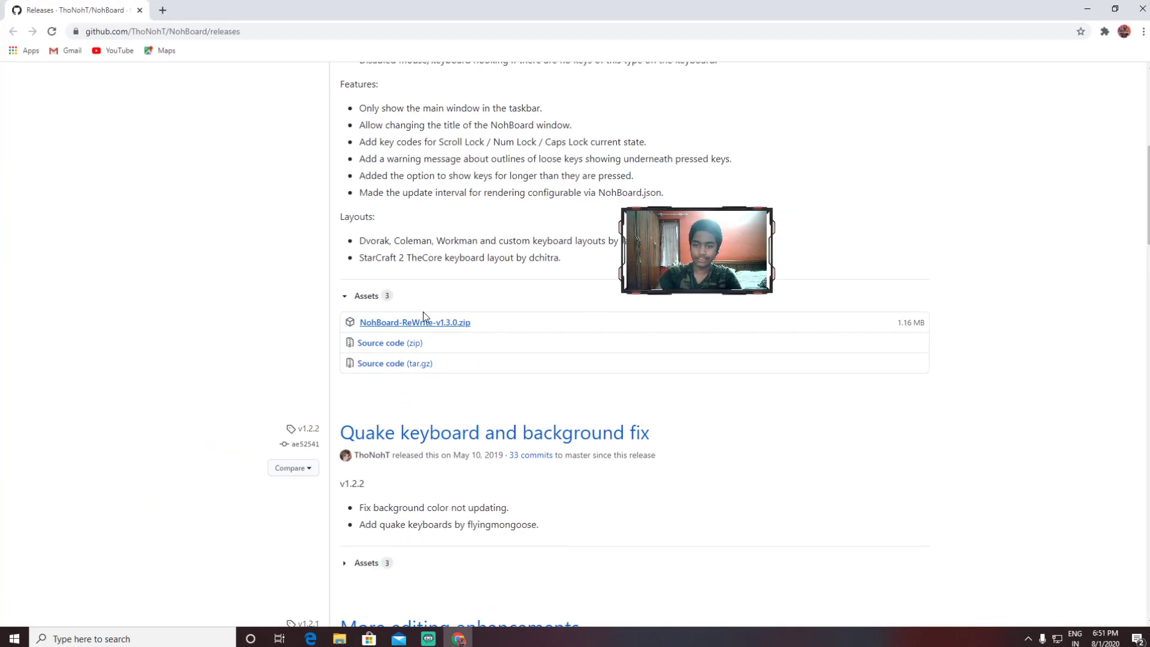
click(414, 322)
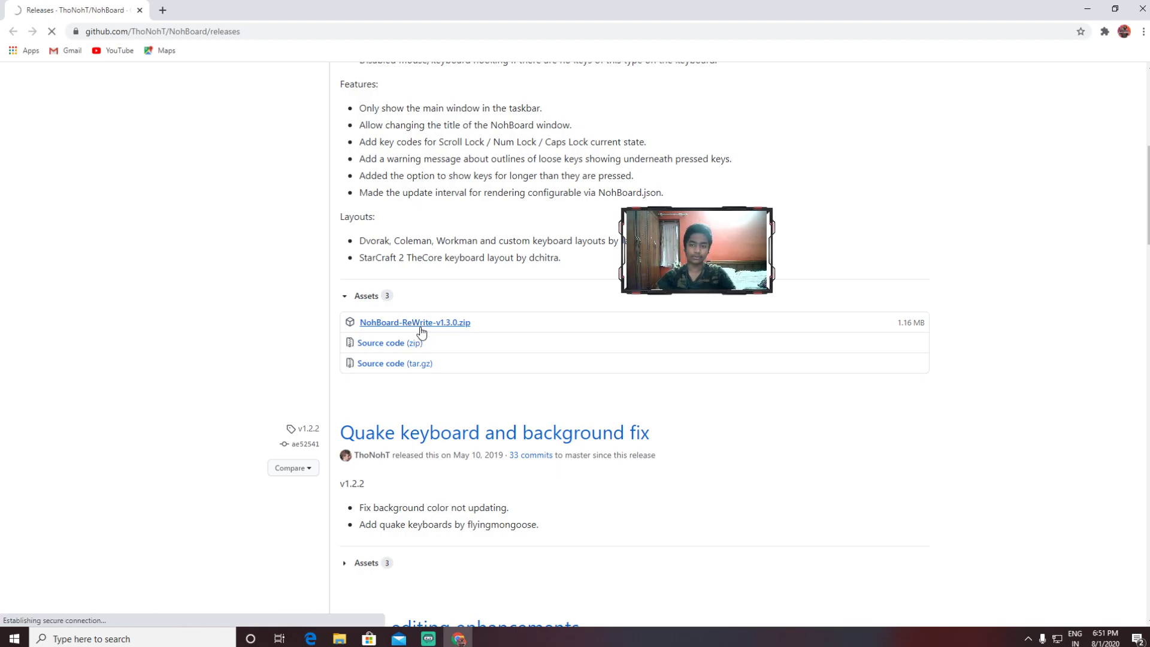
click(413, 322)
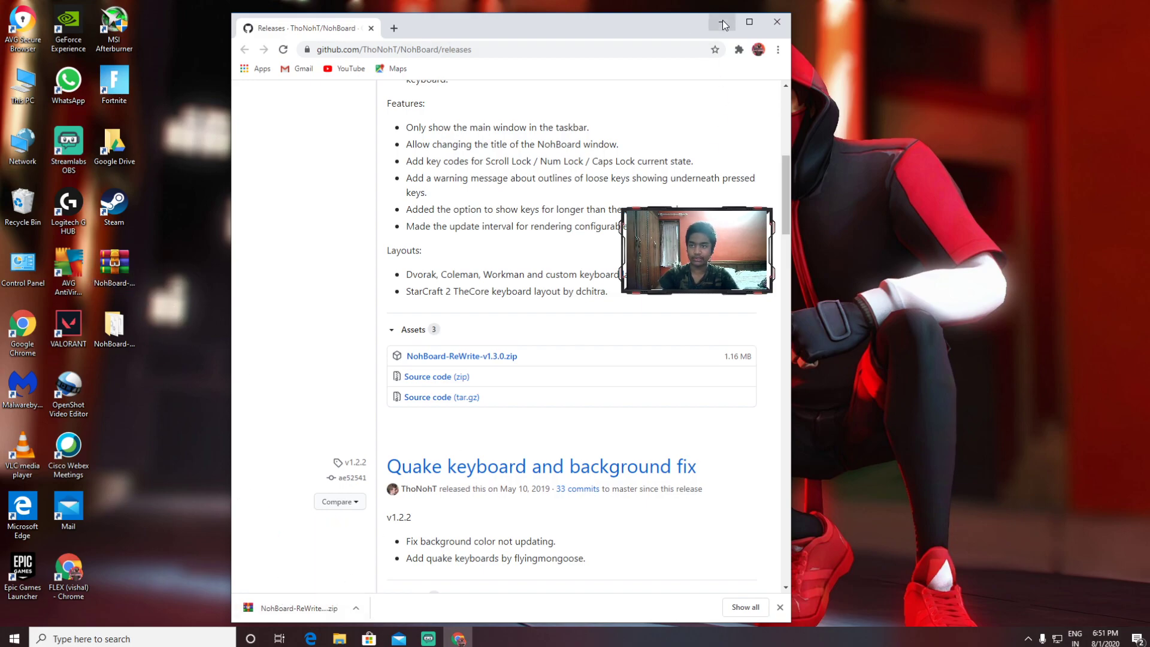
mouse_move(721, 22)
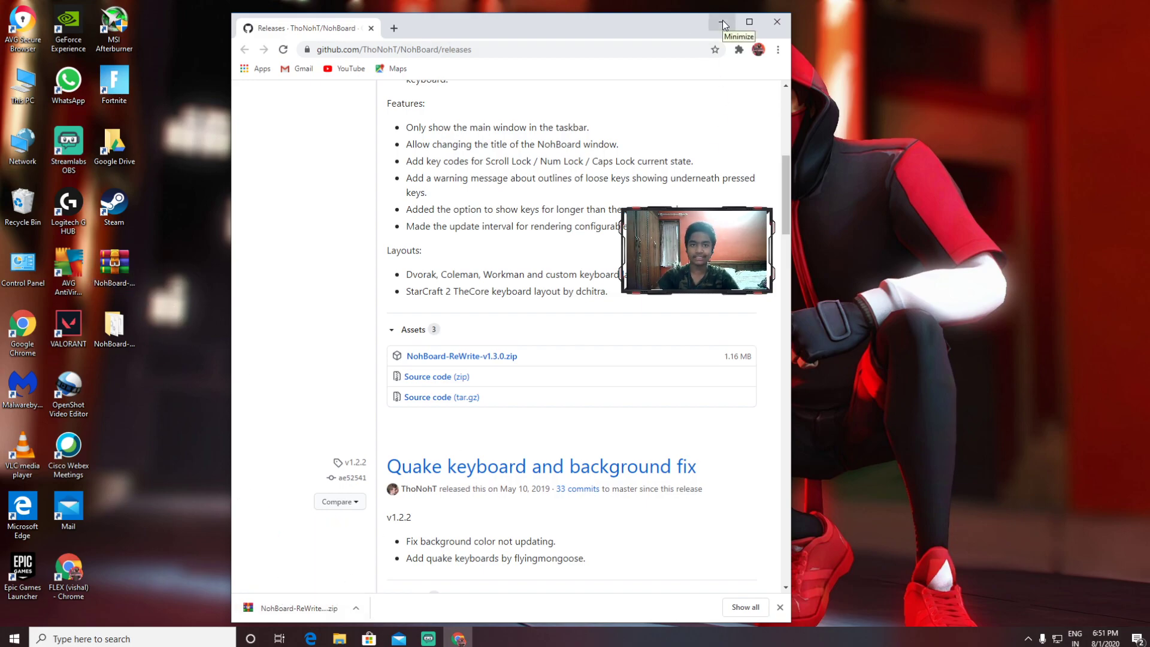
click(721, 21)
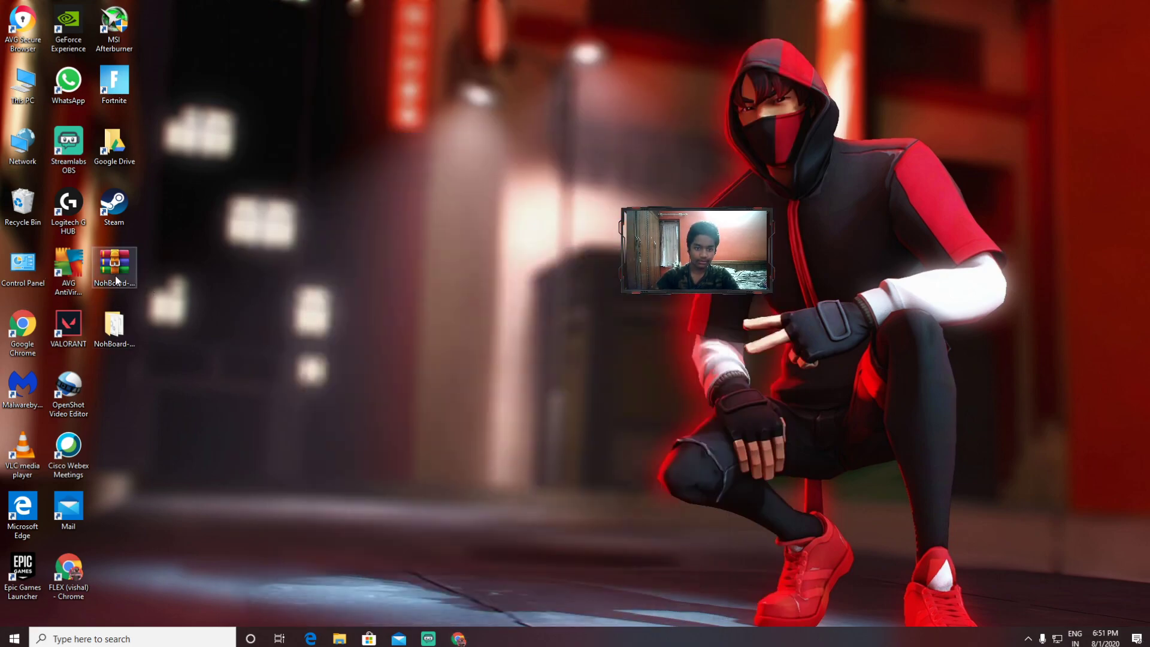
- Open the NohBoard zip from the desktop in WinRAR and launch NohBoard.exe from inside it
double_click(114, 264)
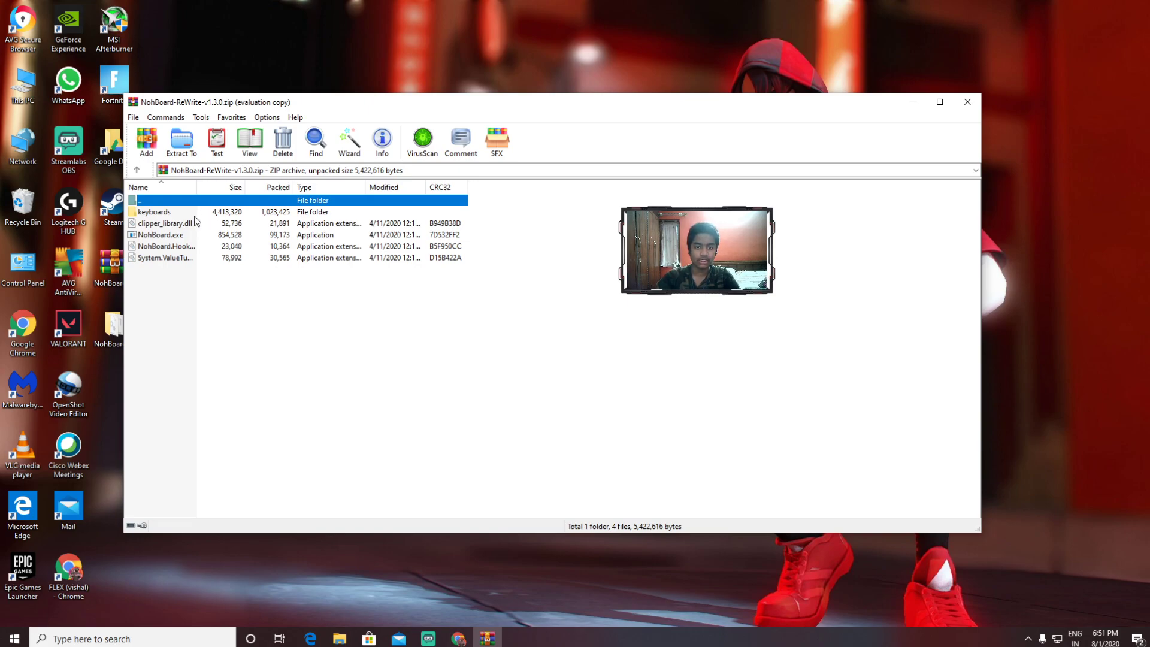
click(162, 234)
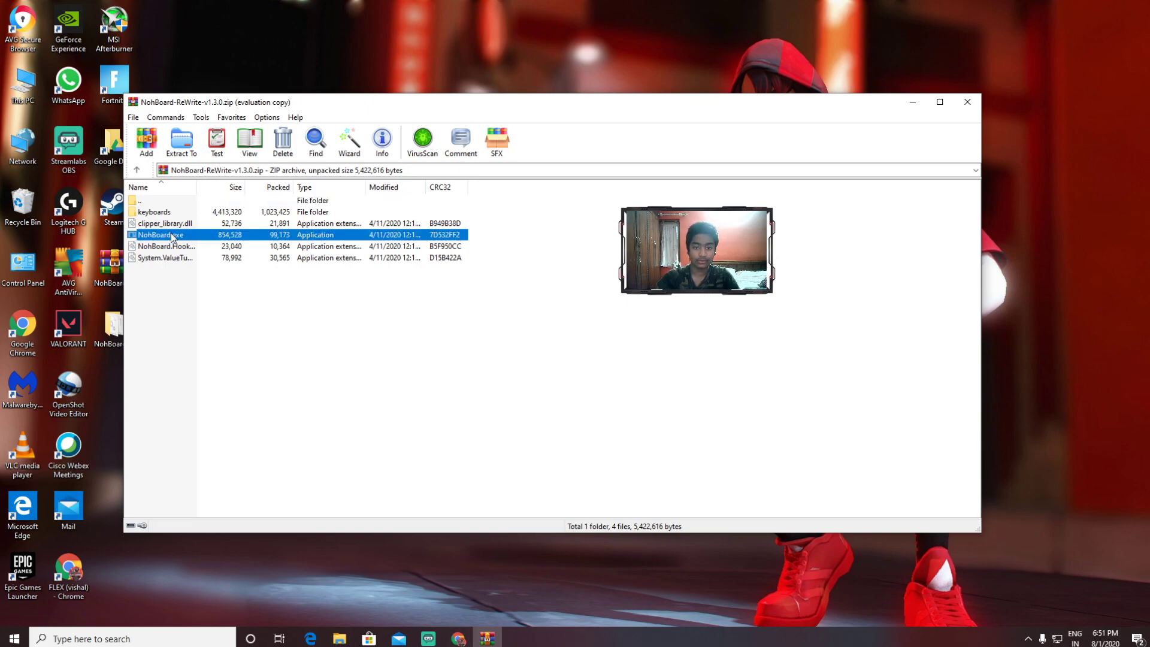
double_click(161, 234)
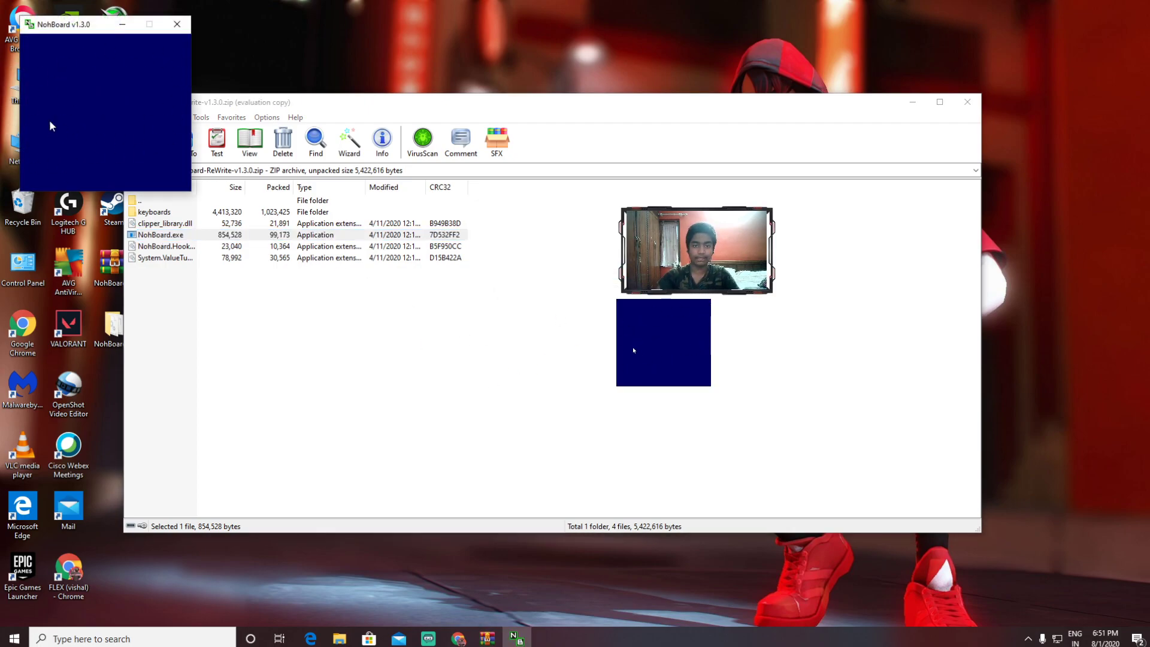
mouse_move(642, 322)
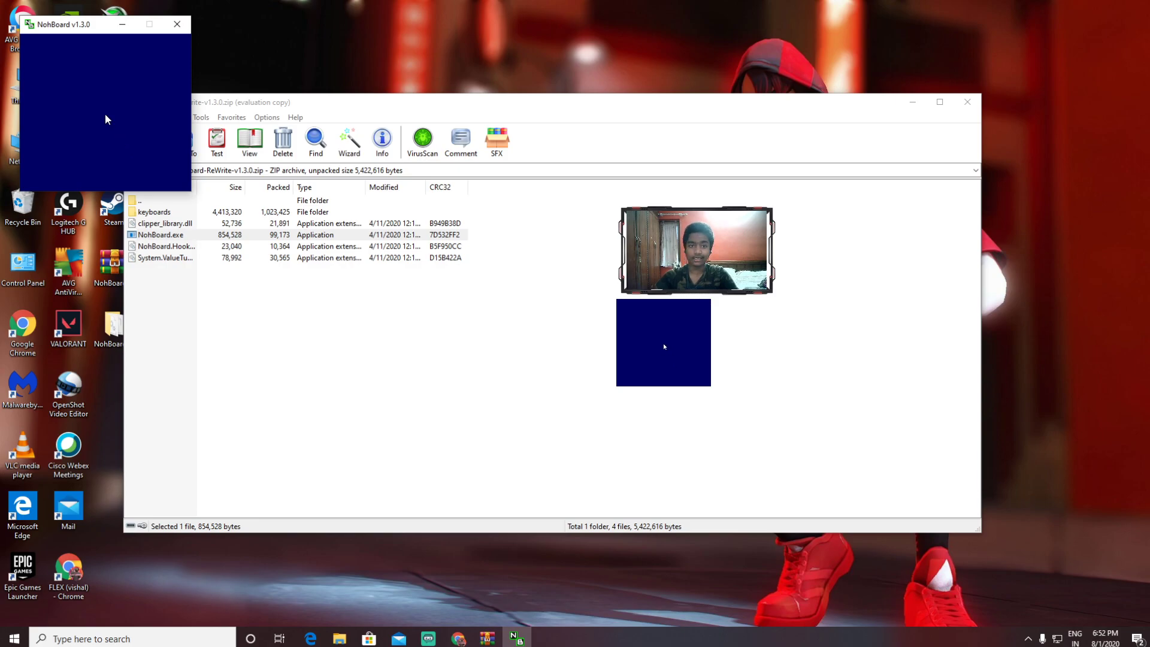
- From NohBoard's context menu start Load Keyboard and browse the Normal keyboard category
right_click(107, 118)
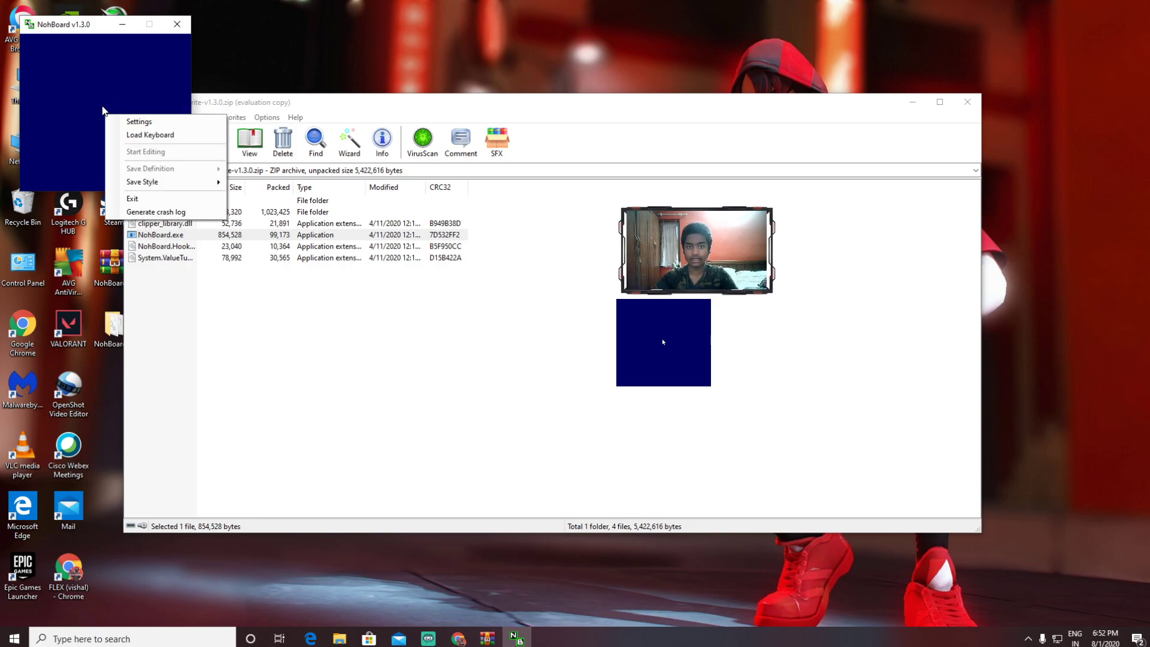
mouse_move(151, 135)
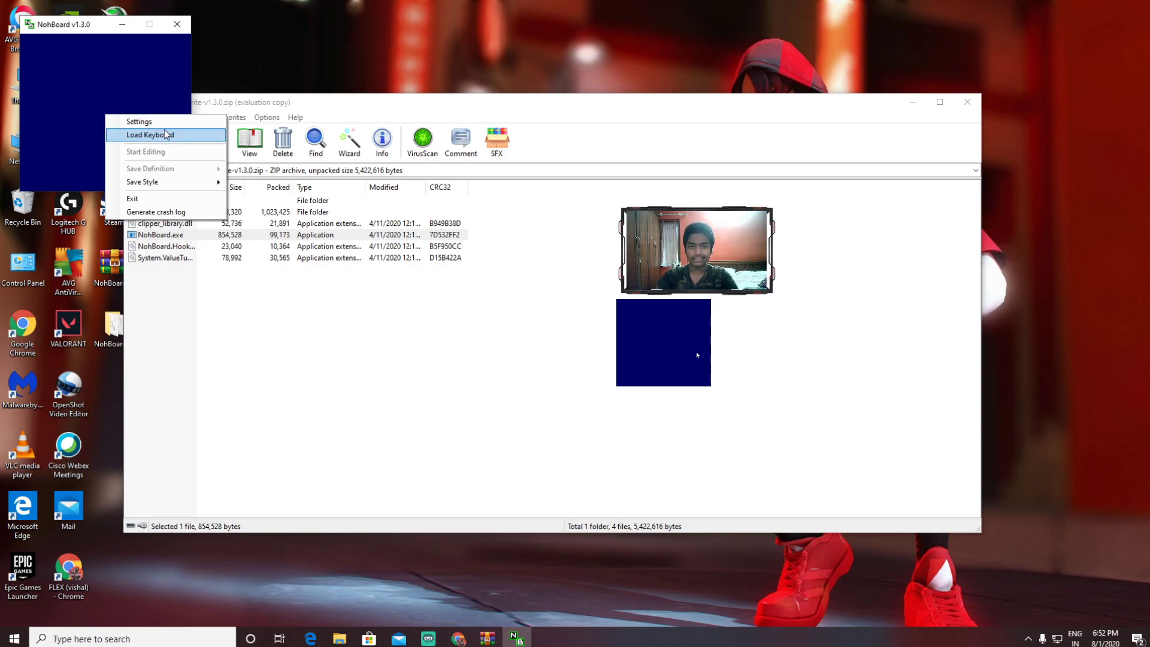
click(145, 134)
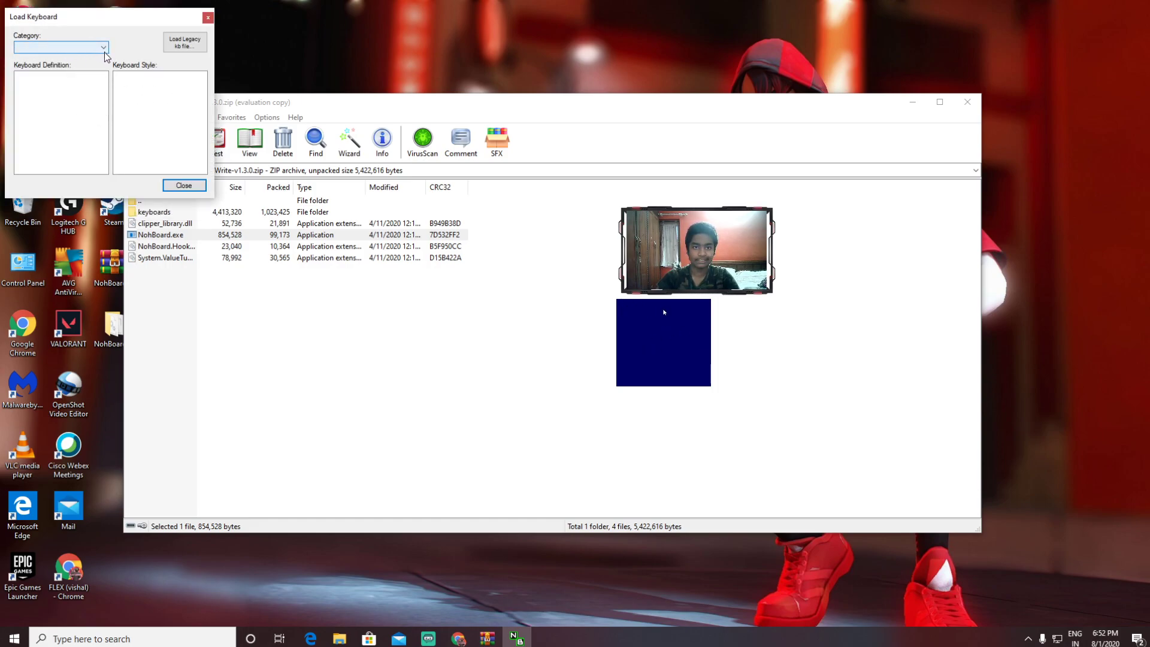
click(103, 47)
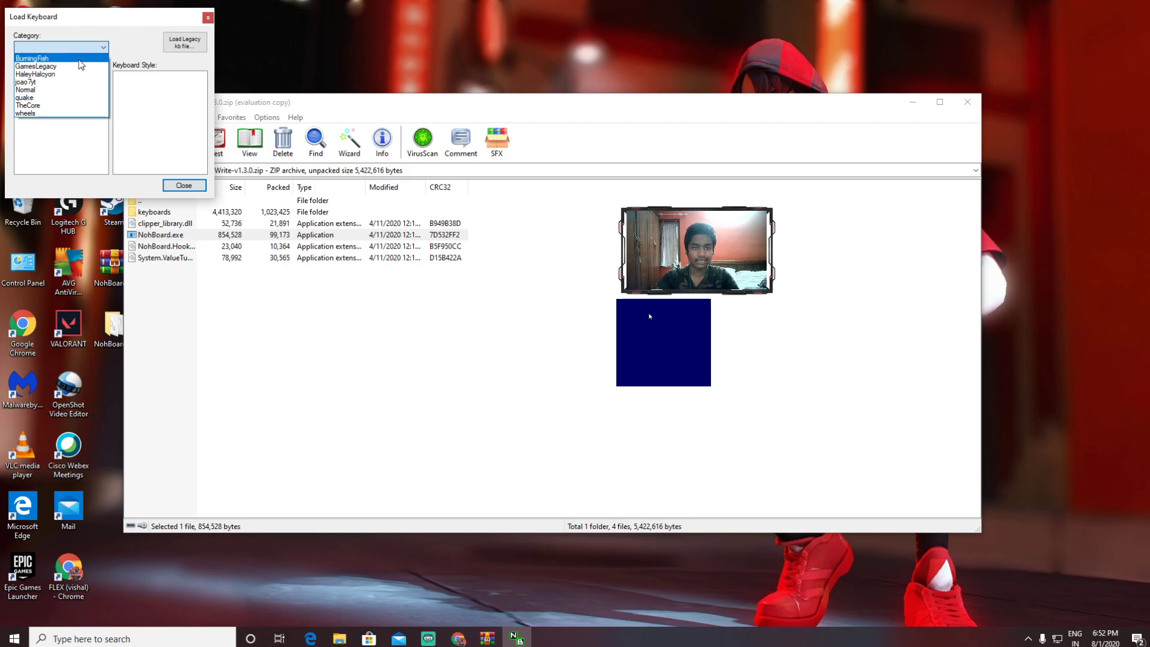
click(25, 89)
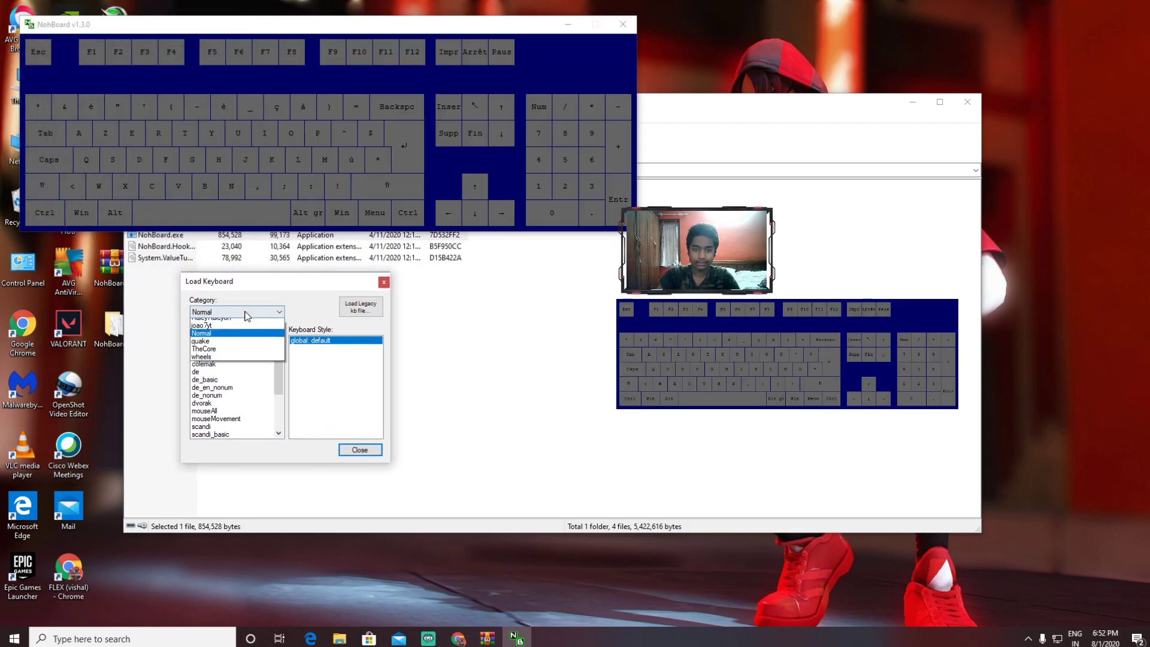
- Choose the joao7yt category with the fps definition and close the loader so the compact layout shows
click(235, 311)
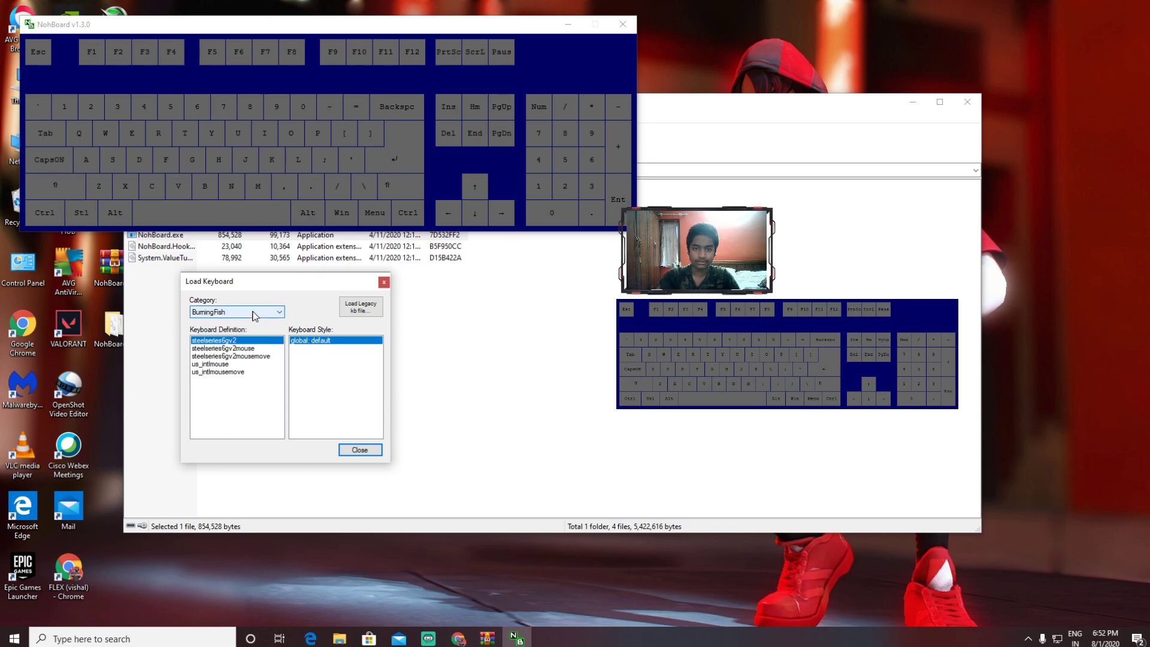
click(276, 312)
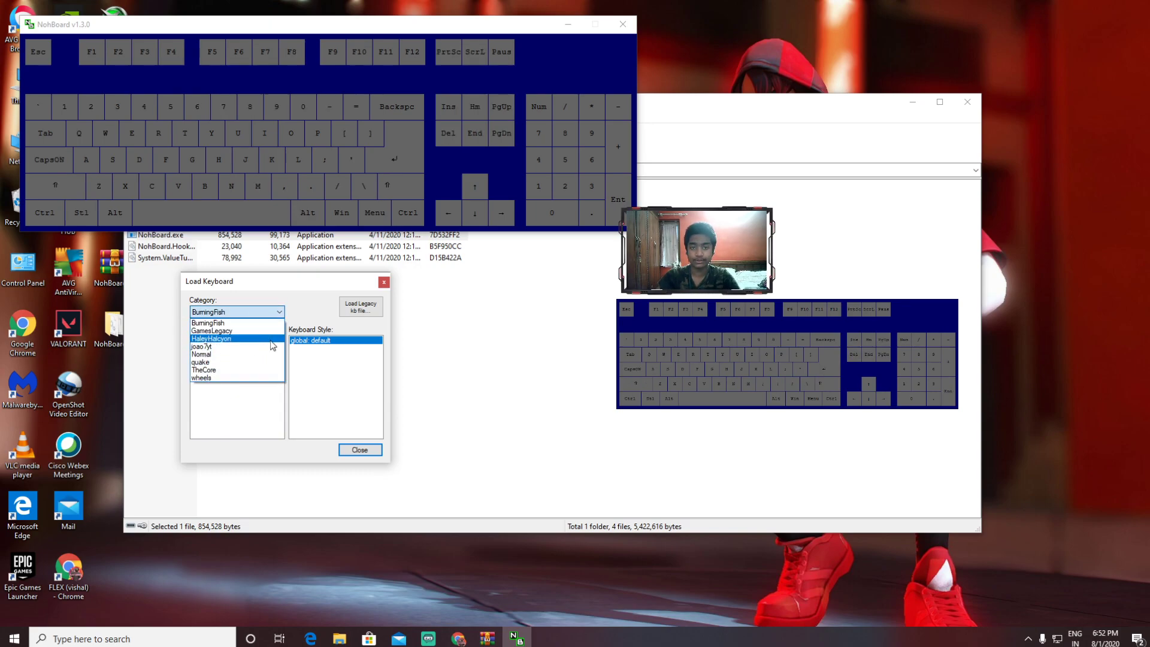
click(201, 346)
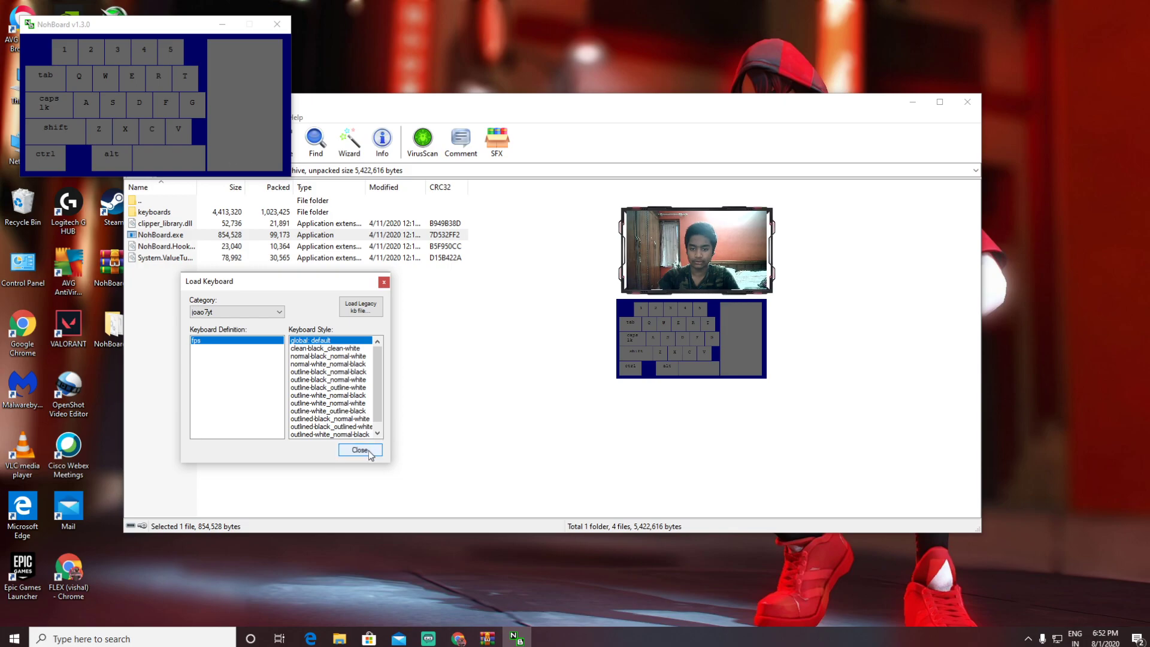
click(361, 449)
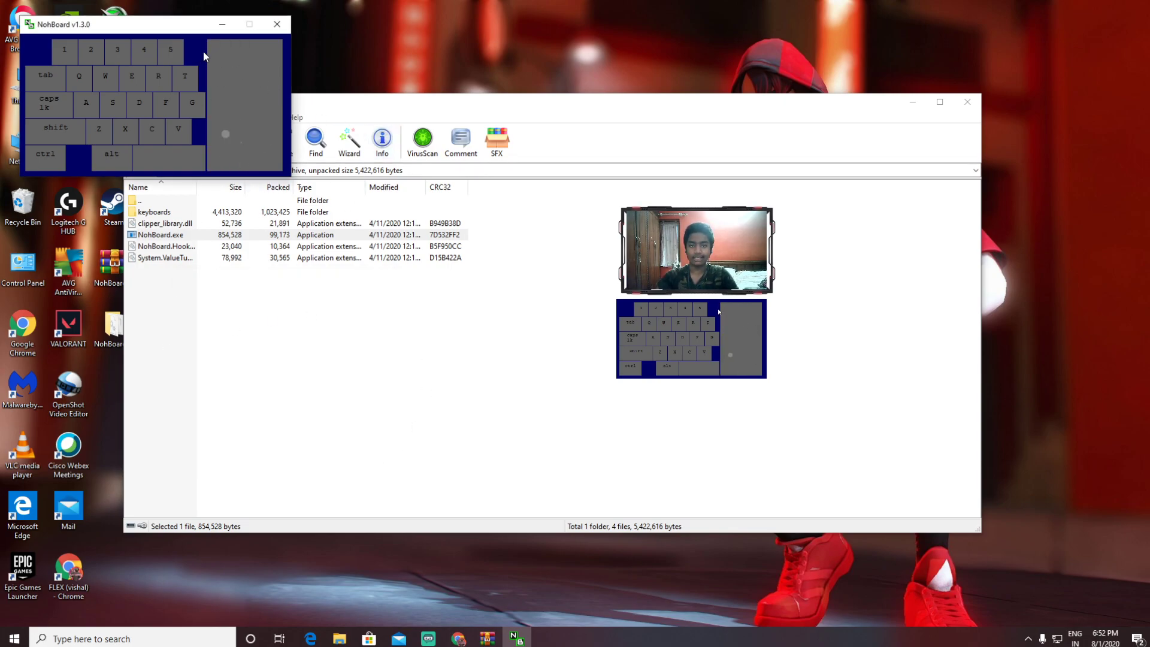
mouse_move(223, 24)
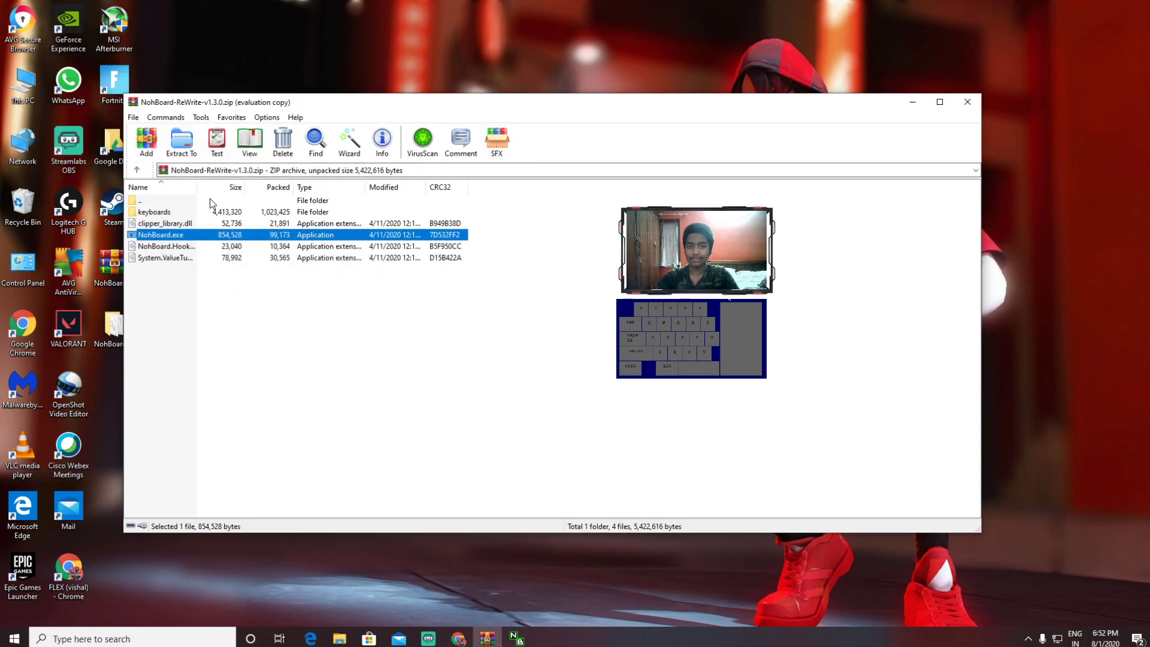
- Show the extracted NohBoard-ReWrite-v1.3.0 folder in File Explorer with the green fps overlay running
click(967, 102)
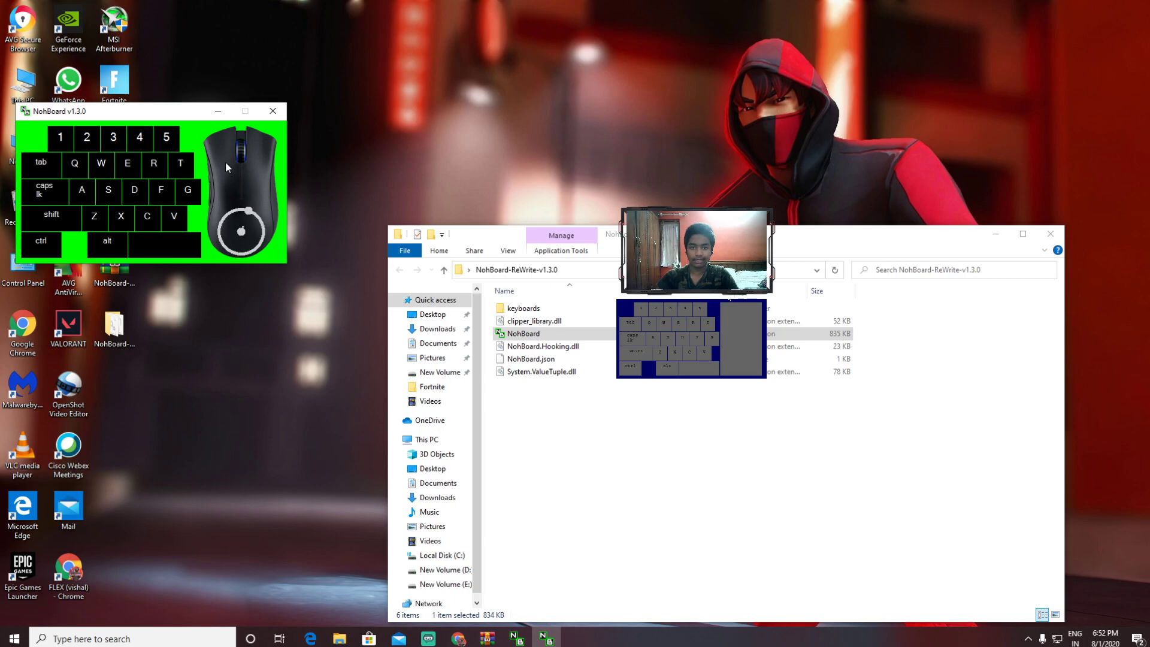
mouse_move(370, 249)
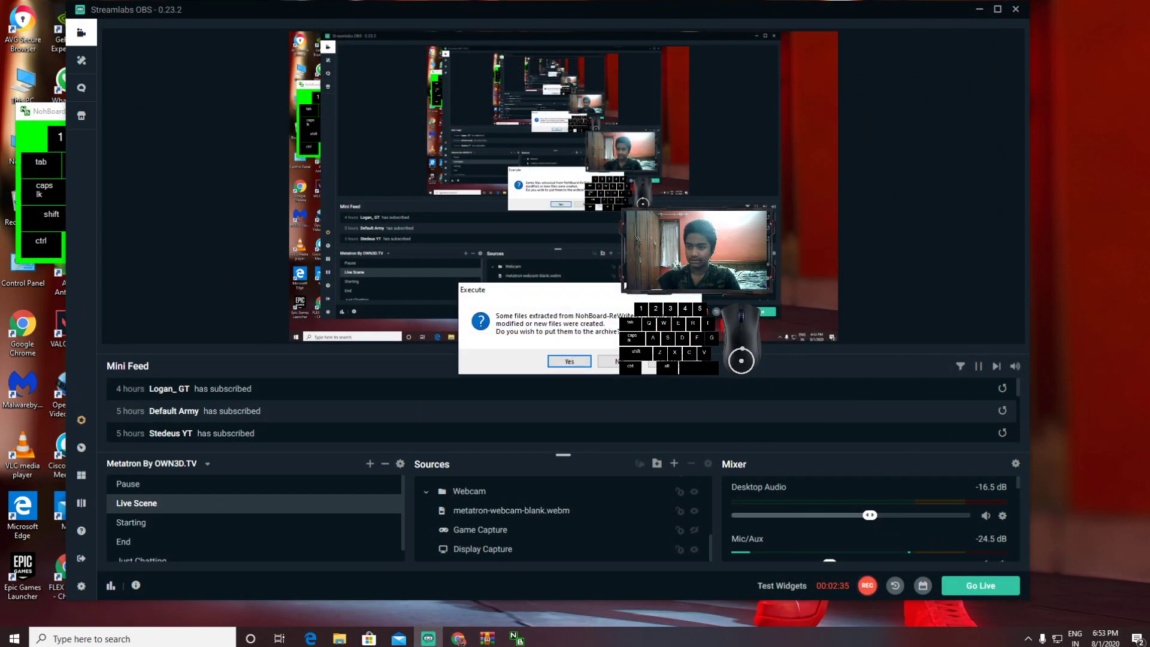
- Add a Window Capture source of the NohBoard overlay window to the Live Scene
click(568, 361)
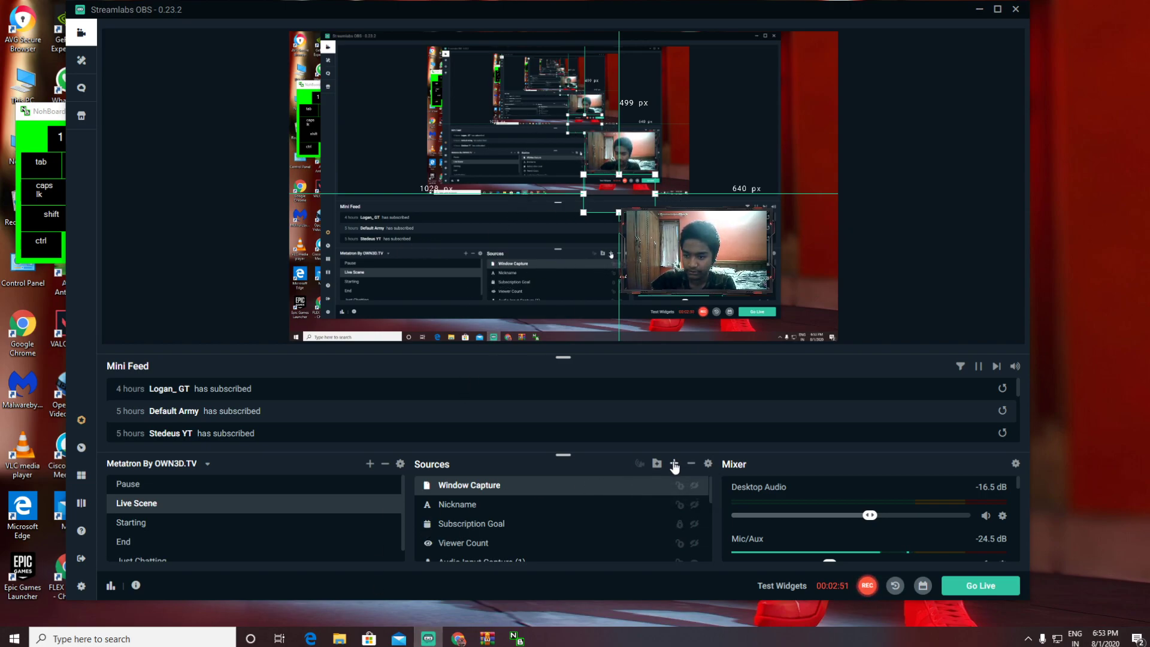
click(673, 464)
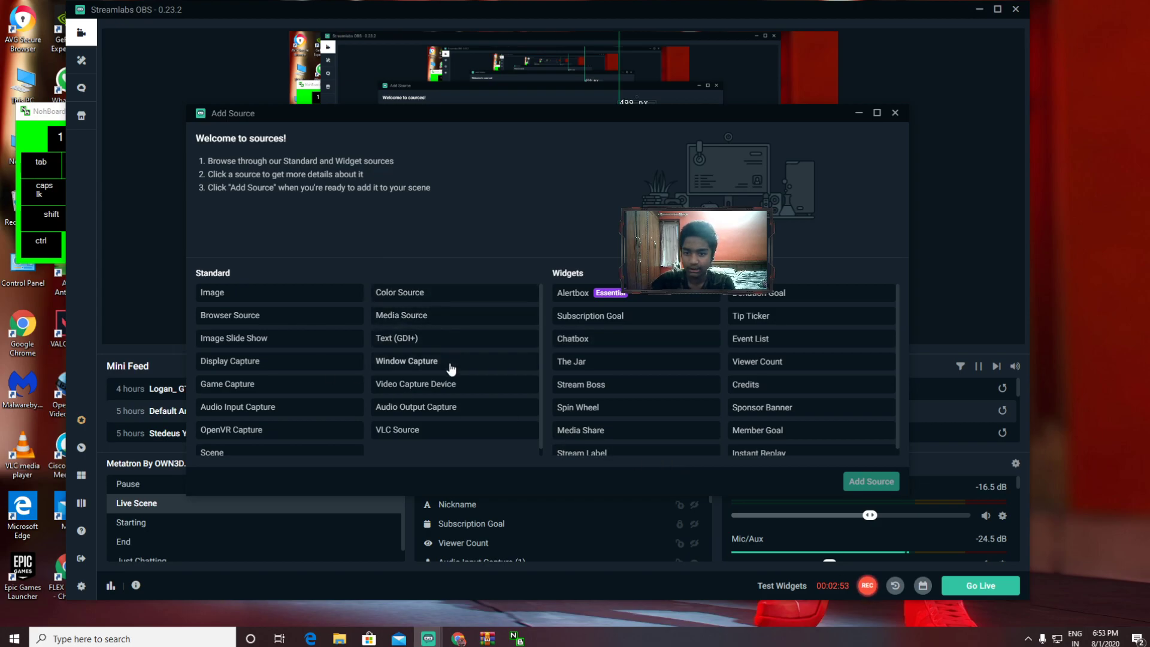
click(406, 361)
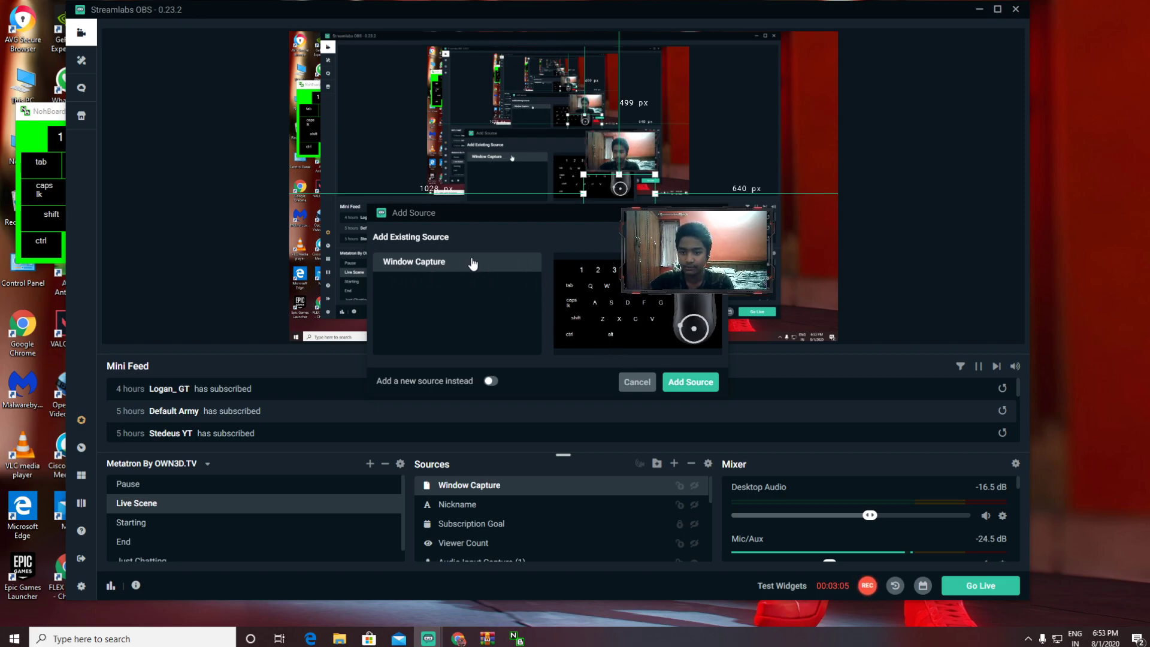
click(689, 381)
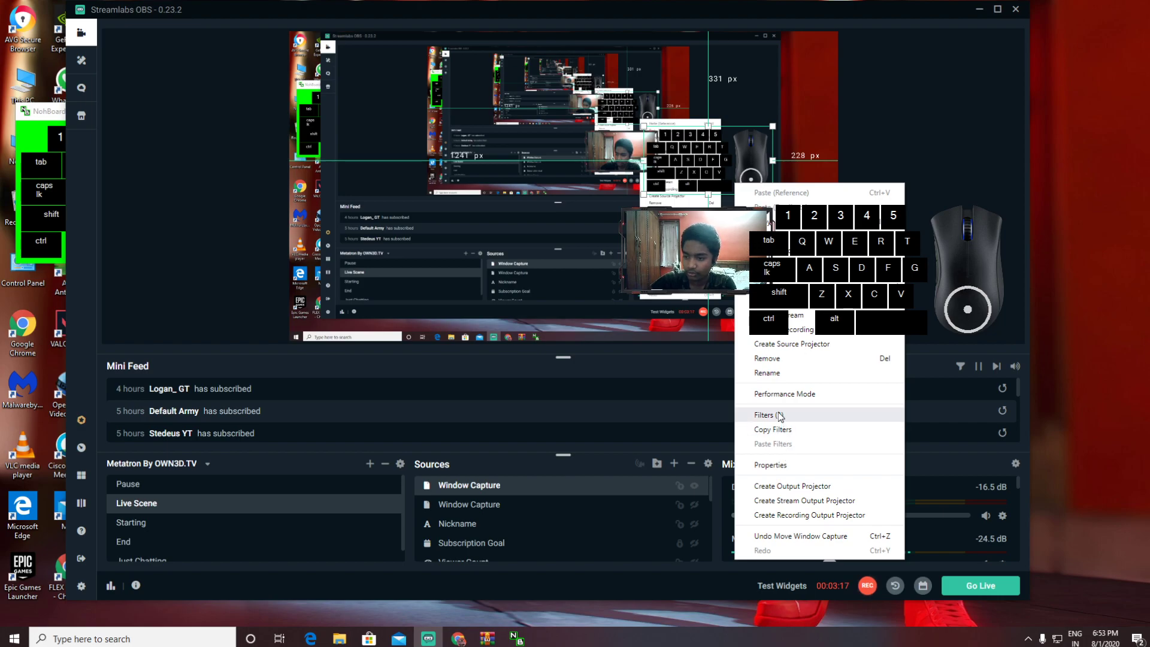
- Bring up the Filters window of the NohBoard Window Capture source
click(764, 416)
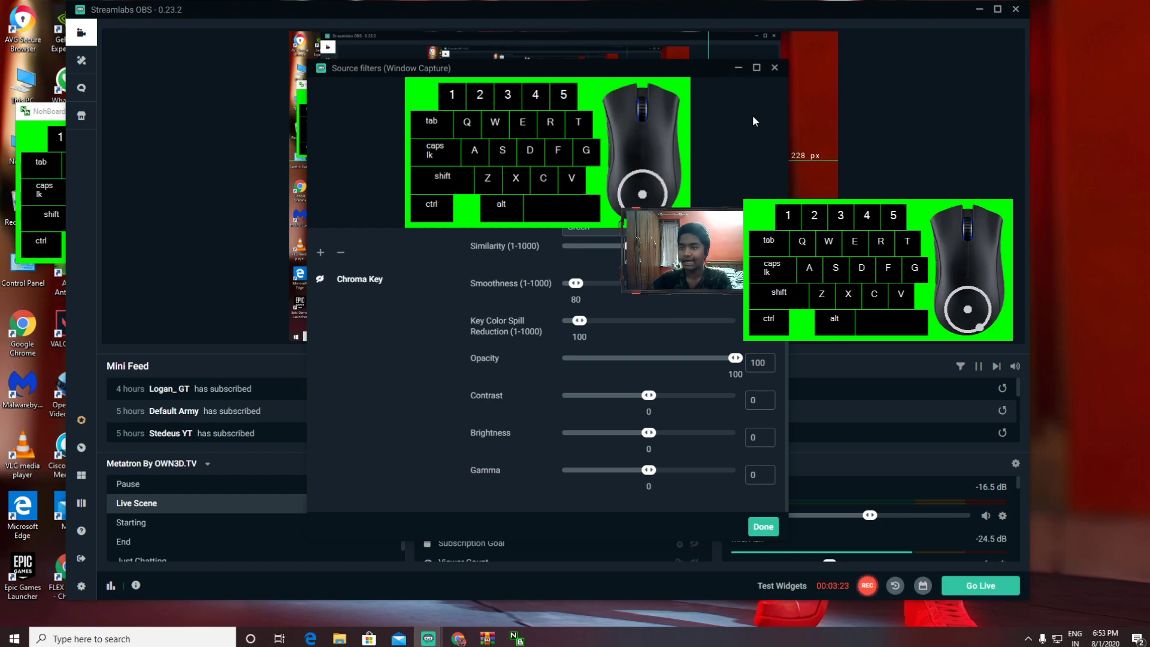
click(762, 527)
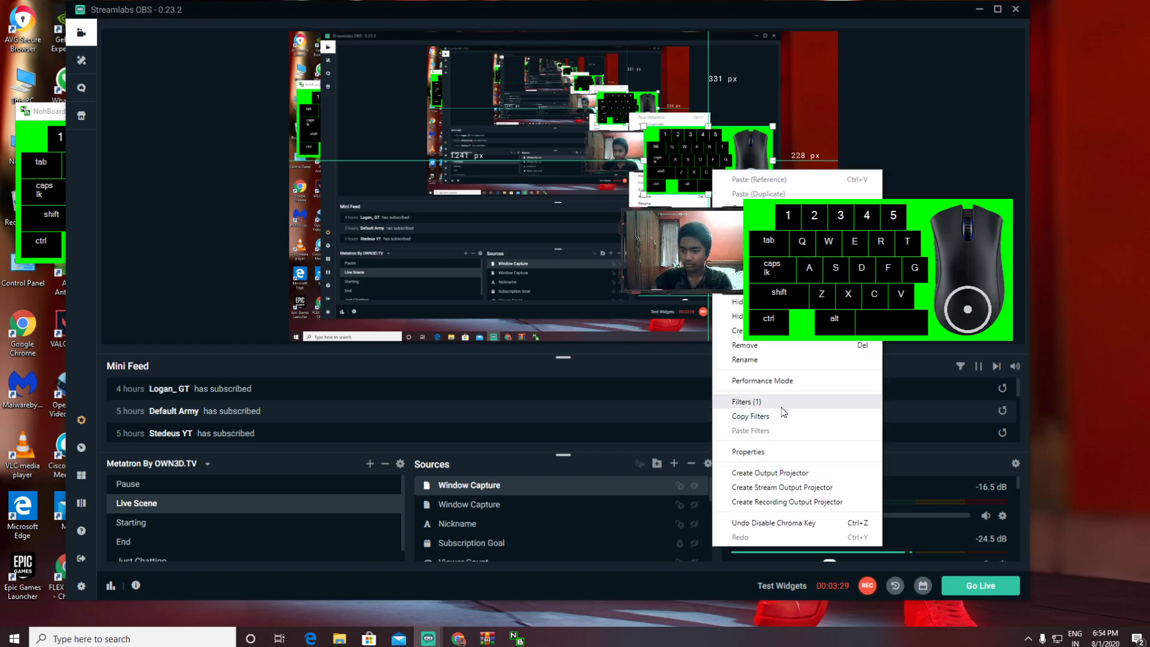
click(747, 401)
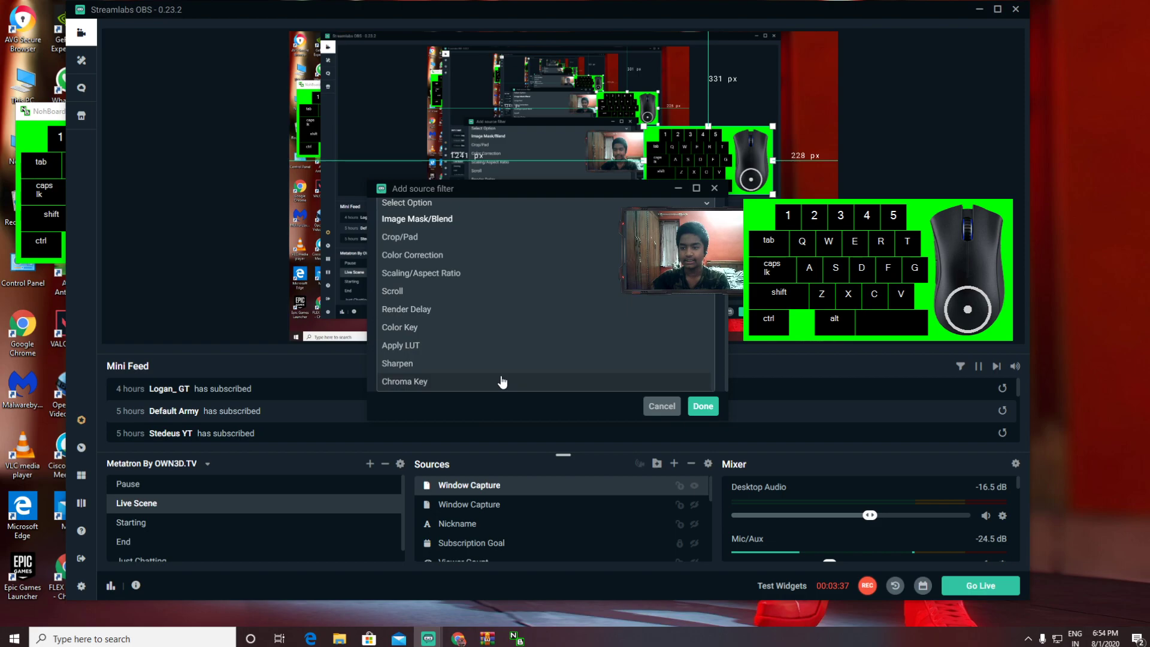
- Add a Chroma Key filter with Key Color Type Green so the overlay background turns transparent
click(403, 381)
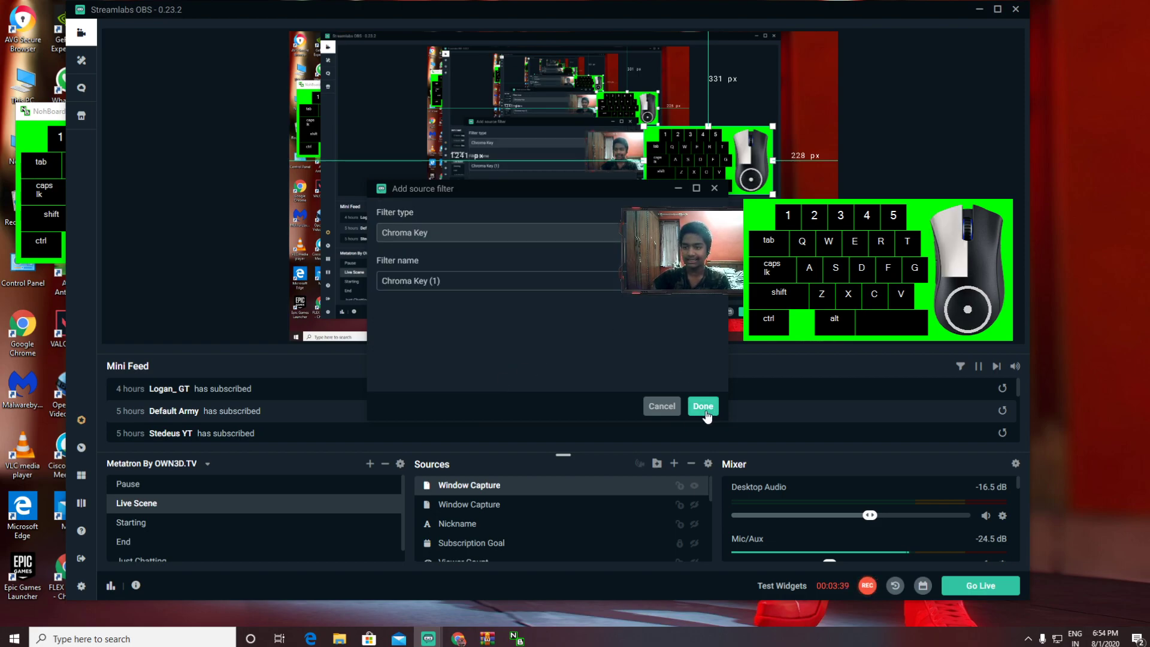
click(702, 406)
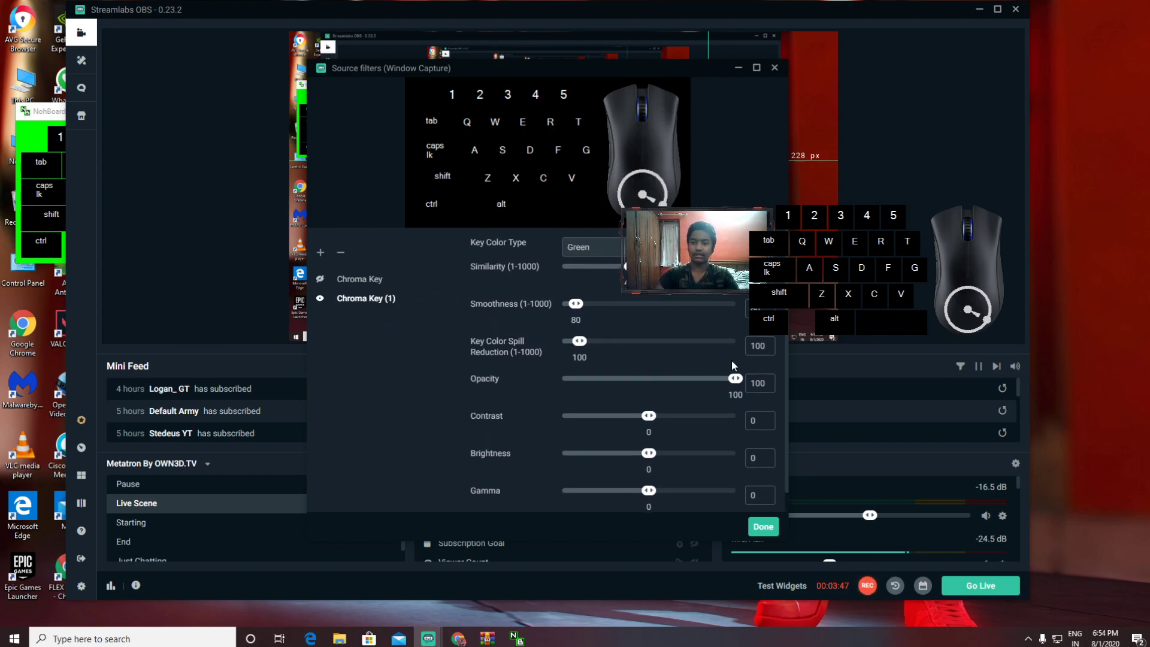
click(763, 526)
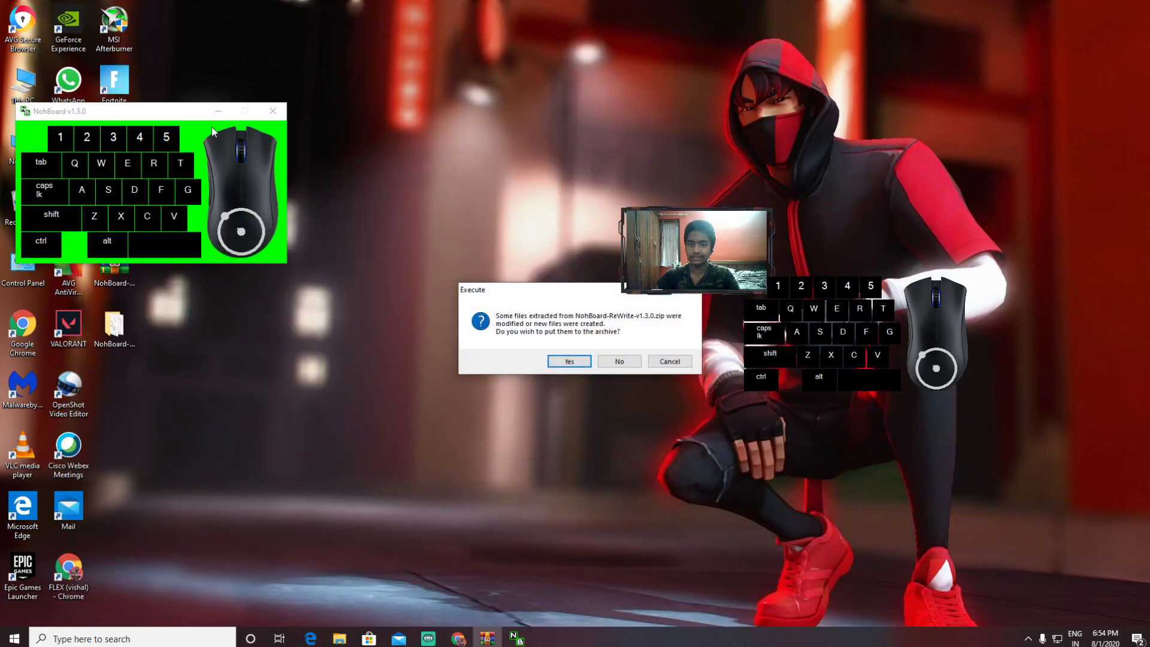
- Dismiss WinRAR's archive-update prompt, leaving the transparent overlay placed in the Live Scene
click(568, 361)
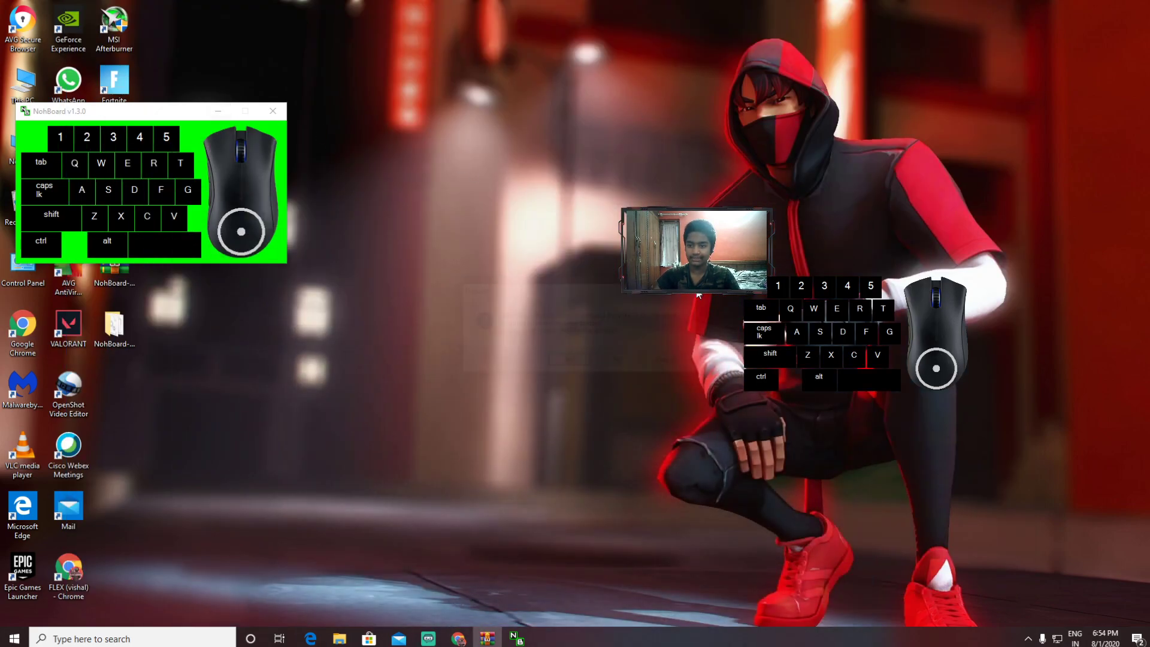
click(273, 111)
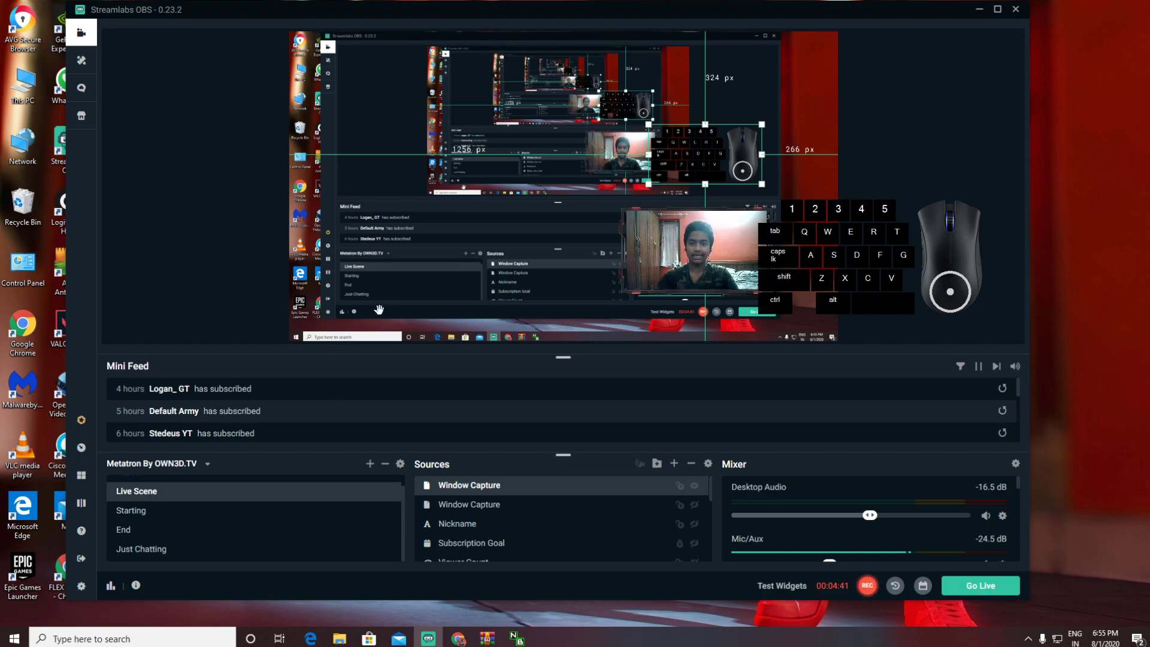
mouse_move(418, 349)
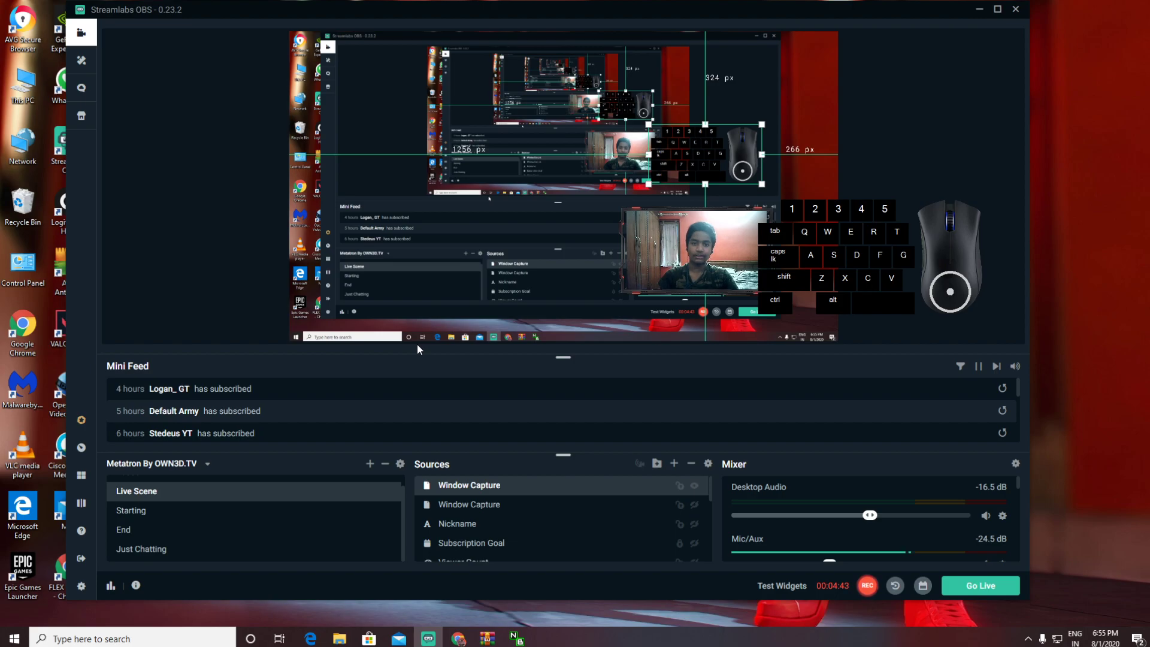